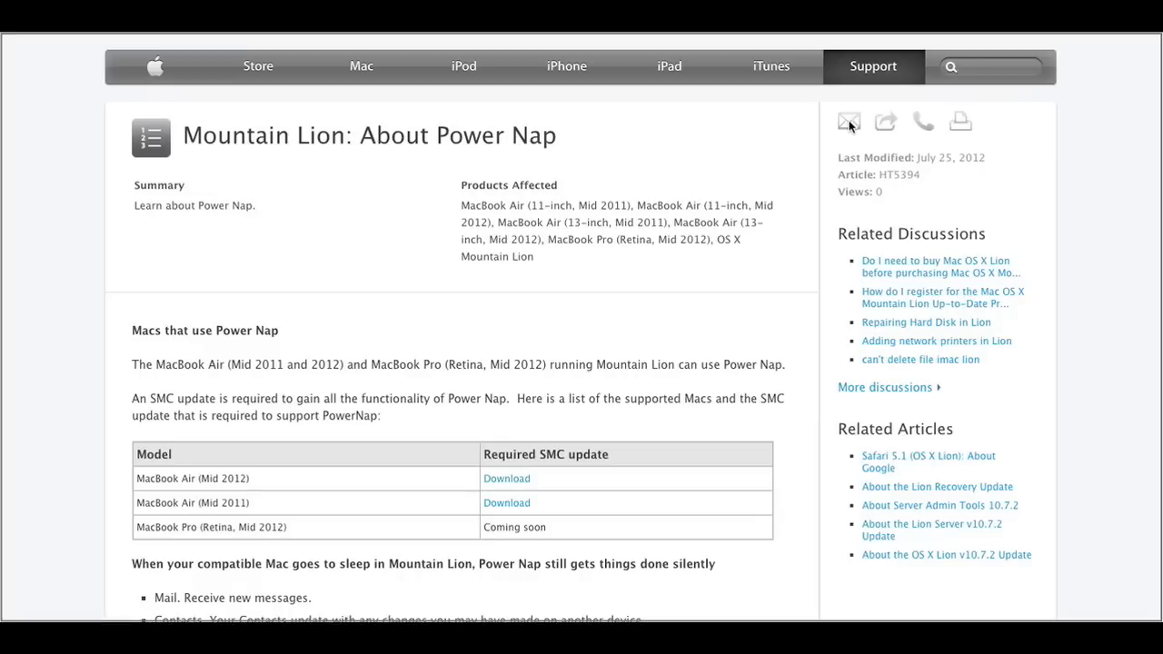
mouse_move(578, 192)
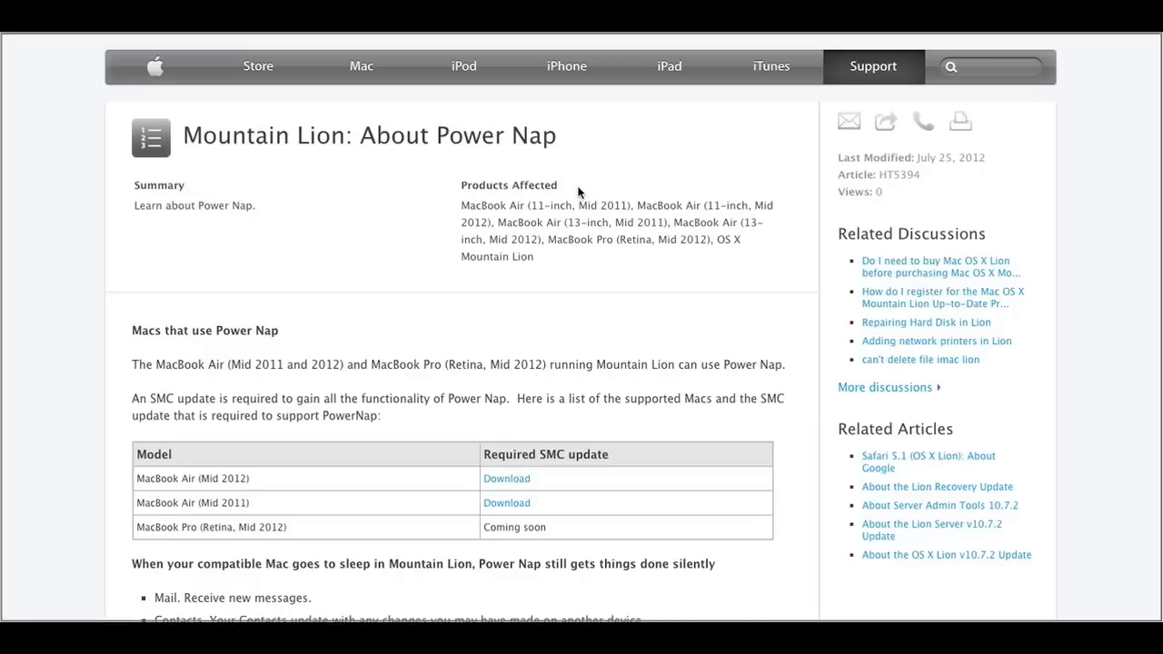
mouse_move(508, 211)
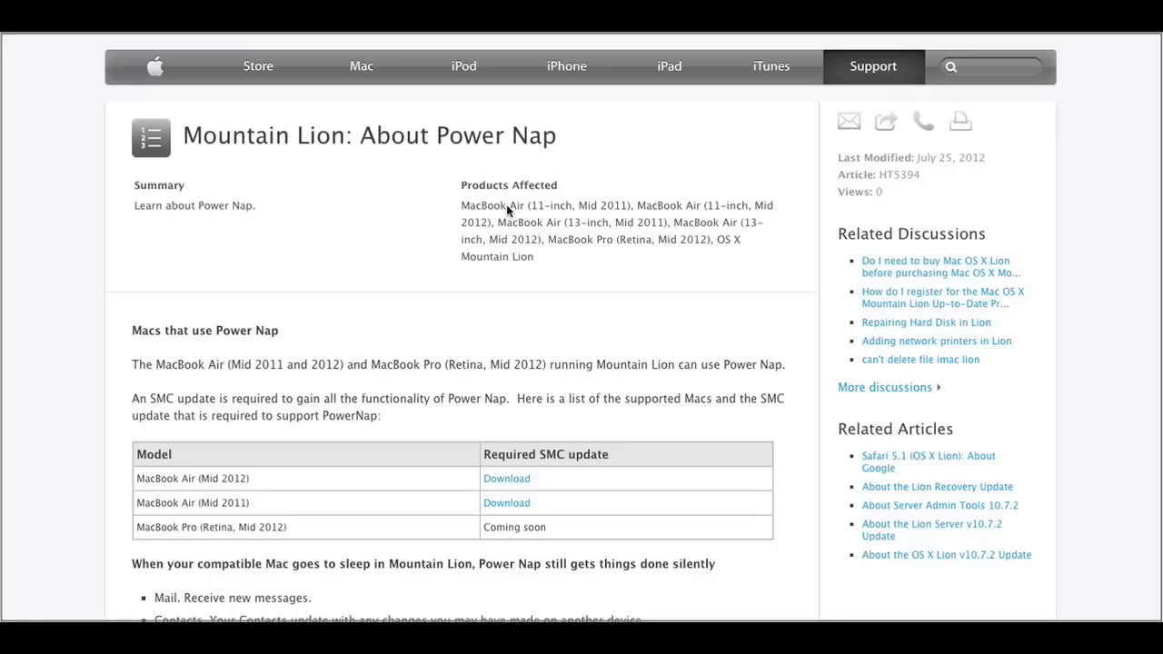
mouse_move(489, 257)
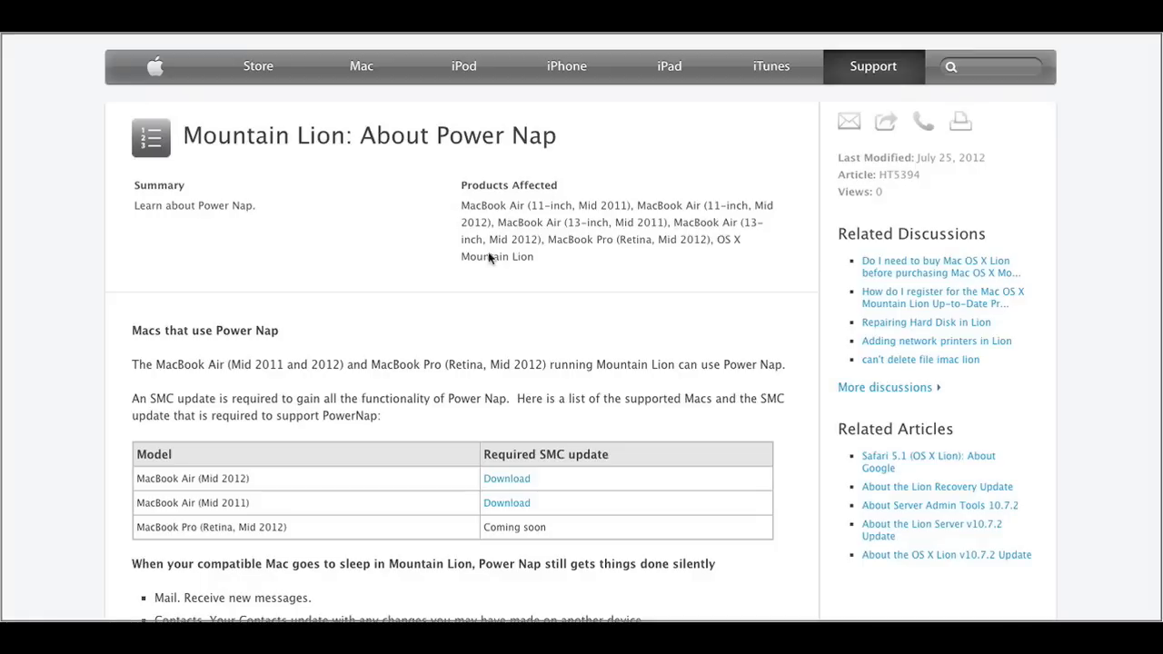
mouse_move(669, 180)
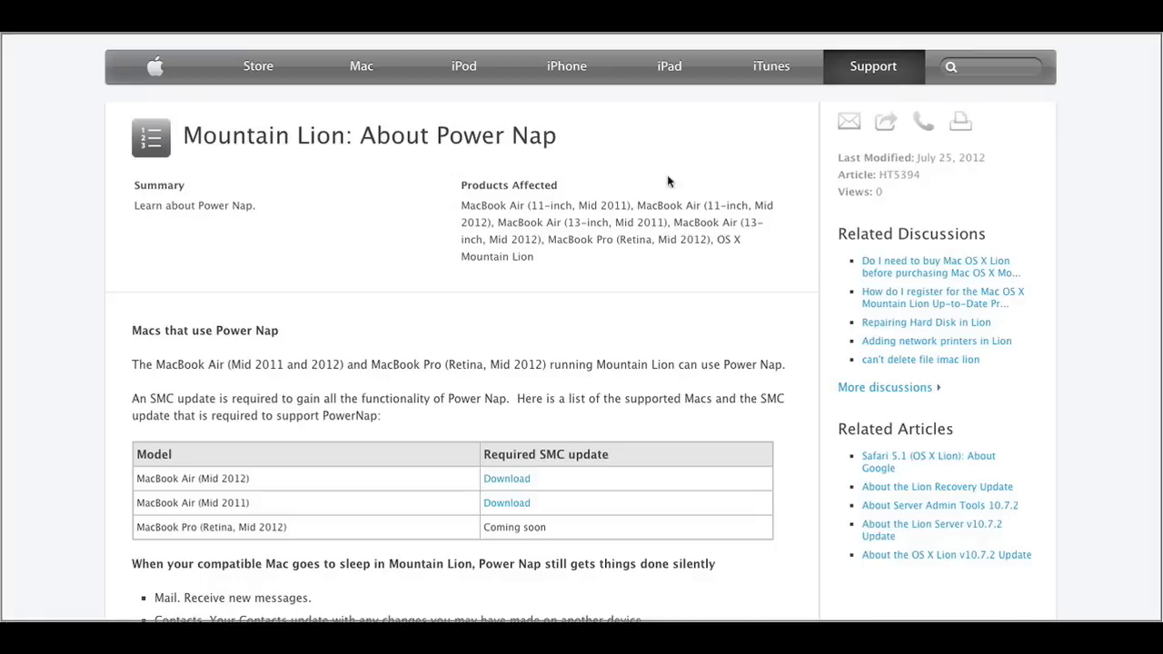
mouse_move(524, 267)
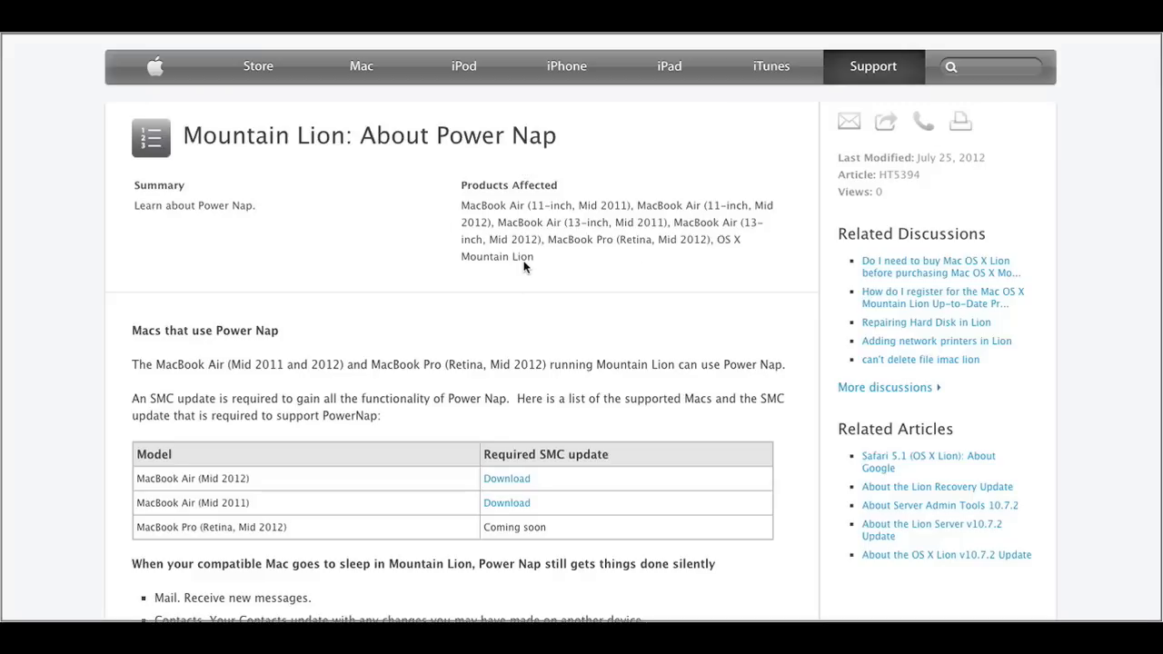
Scroll the Power Nap article past the SMC update table to the sleep tasks and turning-on section.
scroll(down, 3)
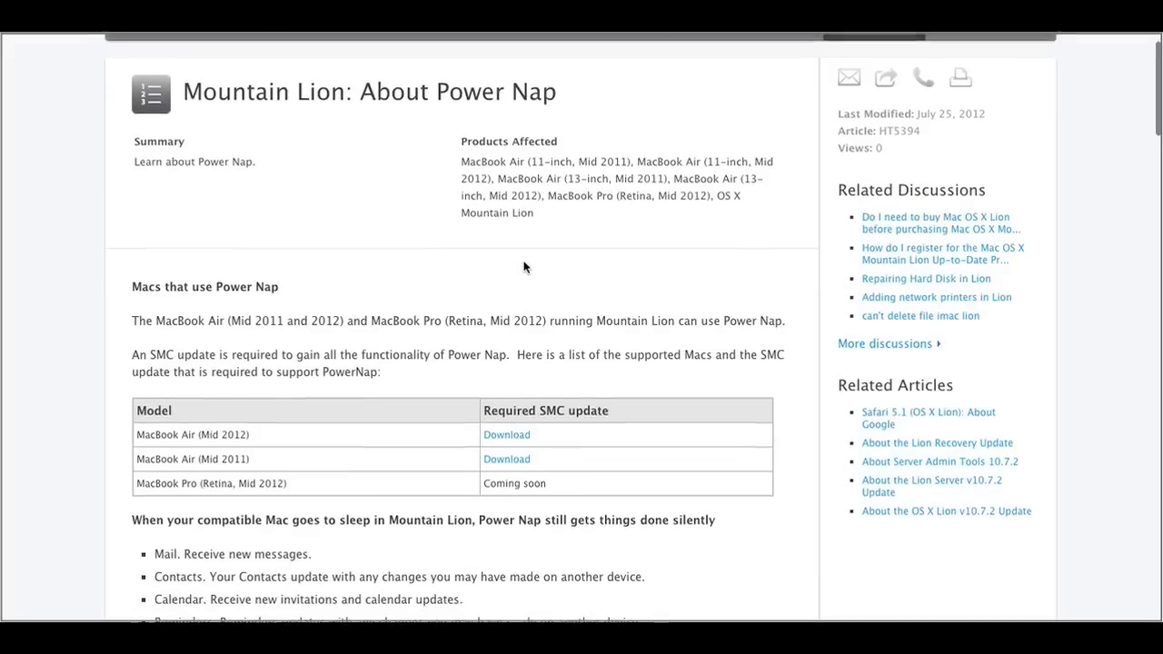
scroll(down, 3)
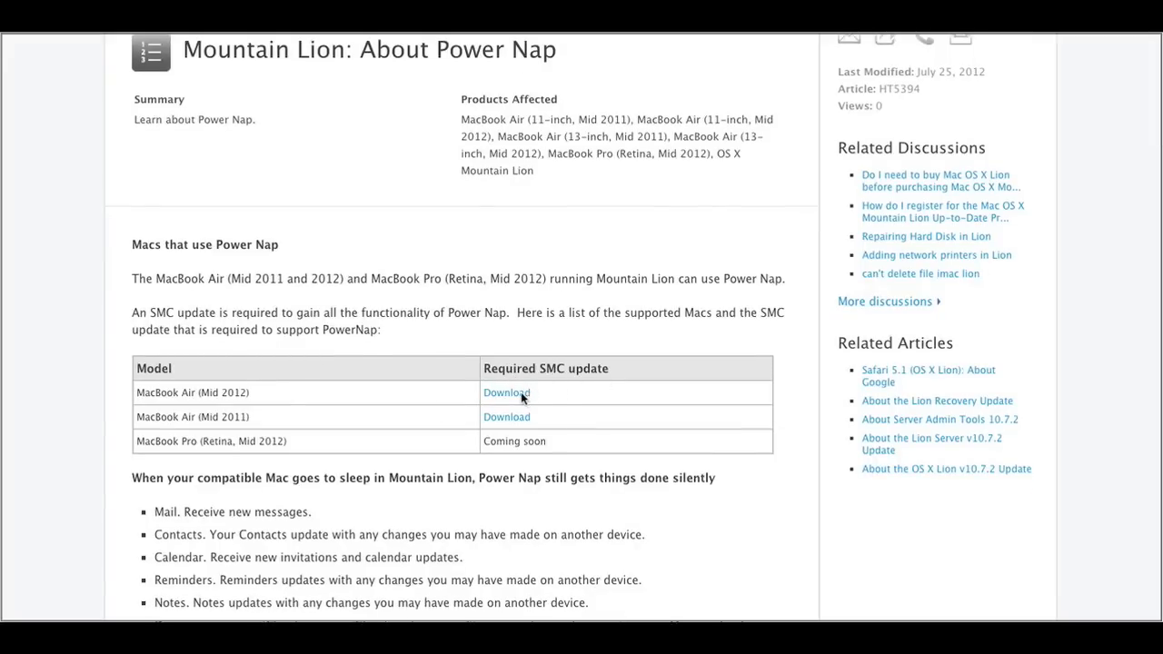
mouse_move(312, 388)
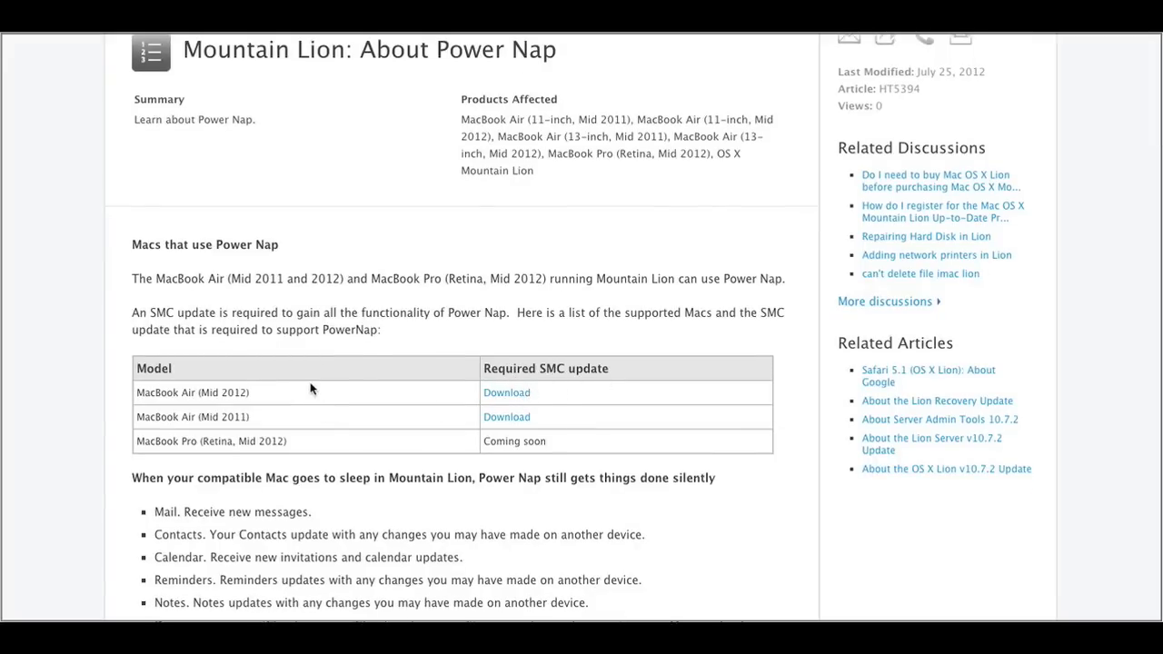
scroll(down, 3)
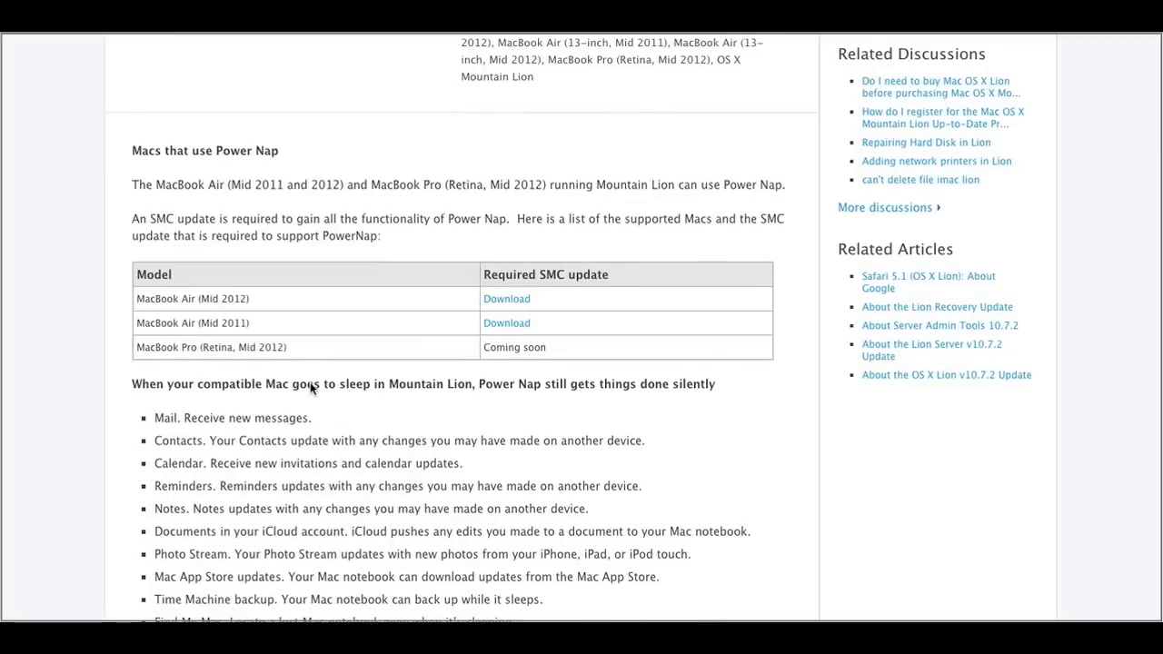
scroll(down, 3)
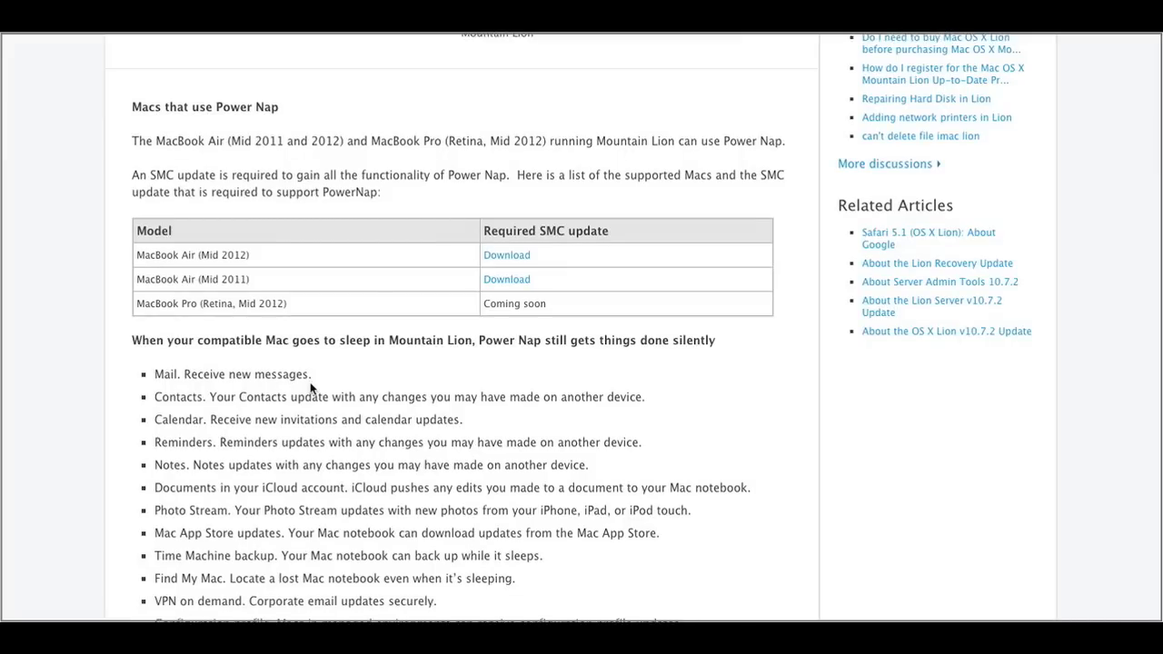
scroll(down, 3)
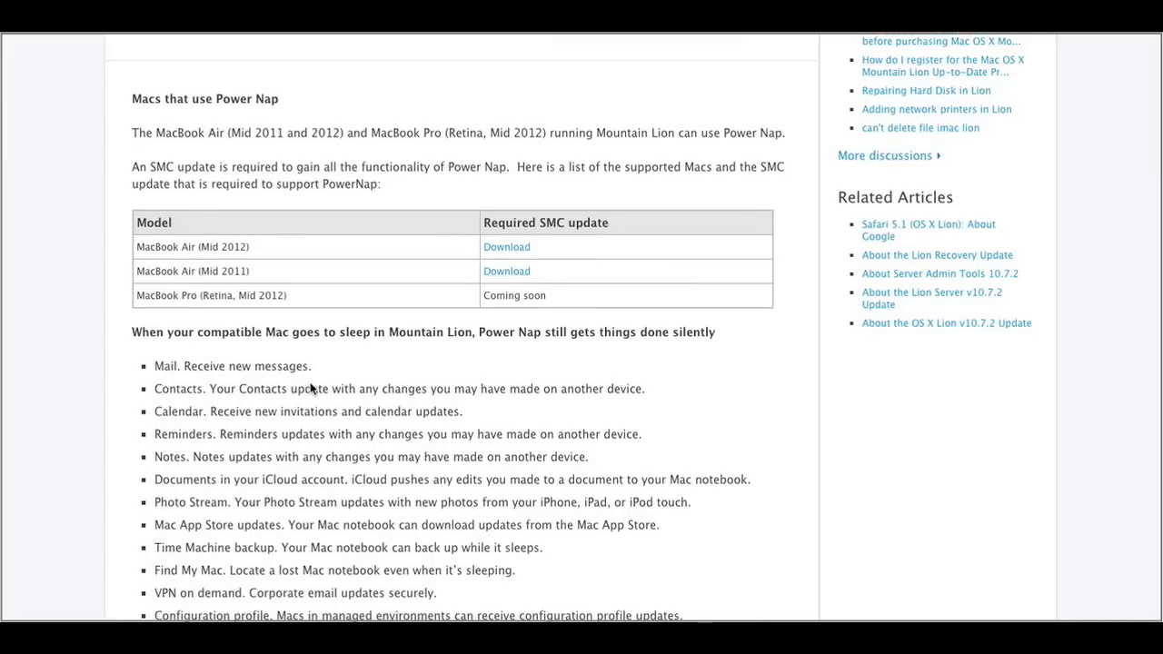
scroll(down, 3)
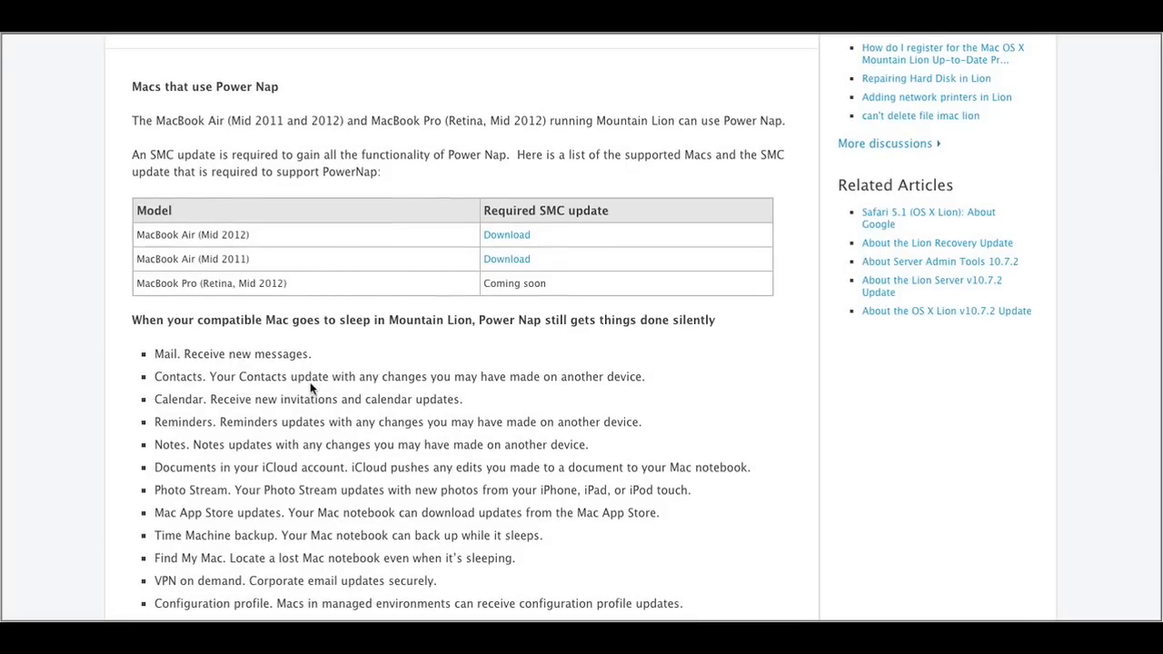
scroll(down, 3)
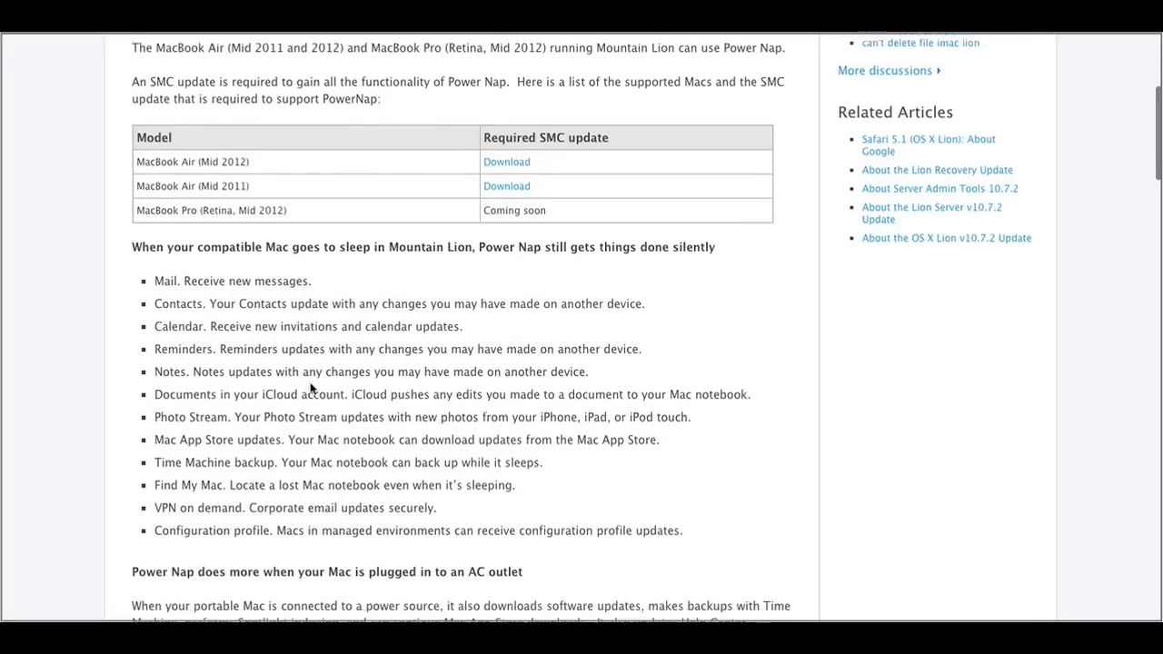
scroll(down, 3)
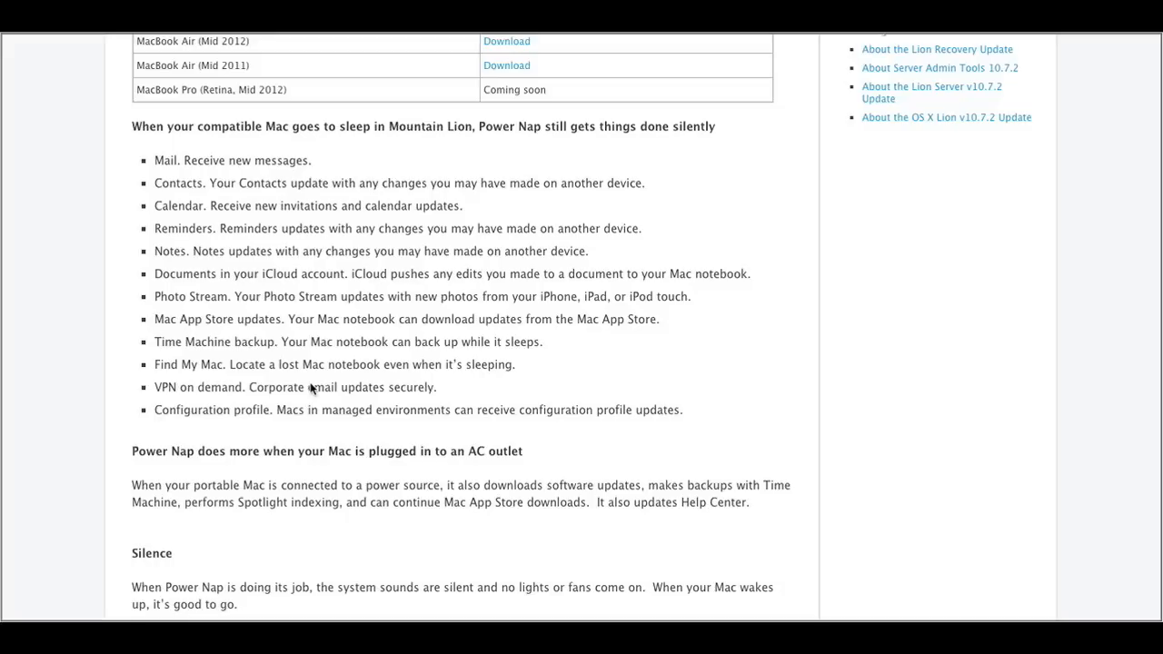
scroll(down, 3)
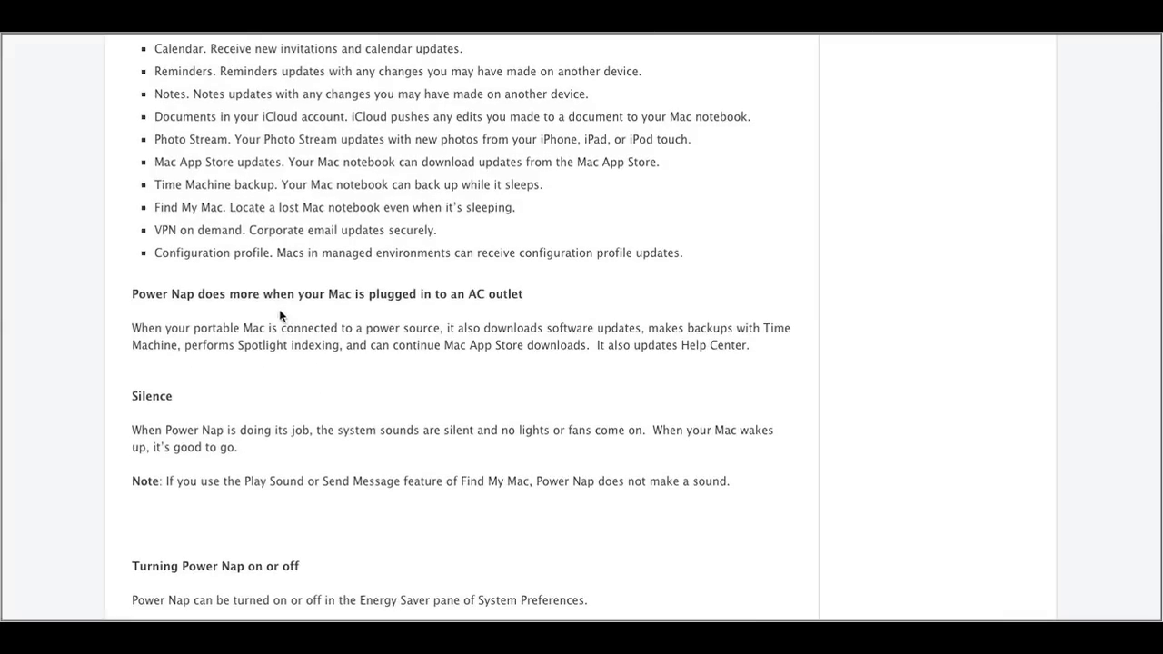
Scroll through the battery use, app update frequency, battery life and VPN sections.
scroll(down, 3)
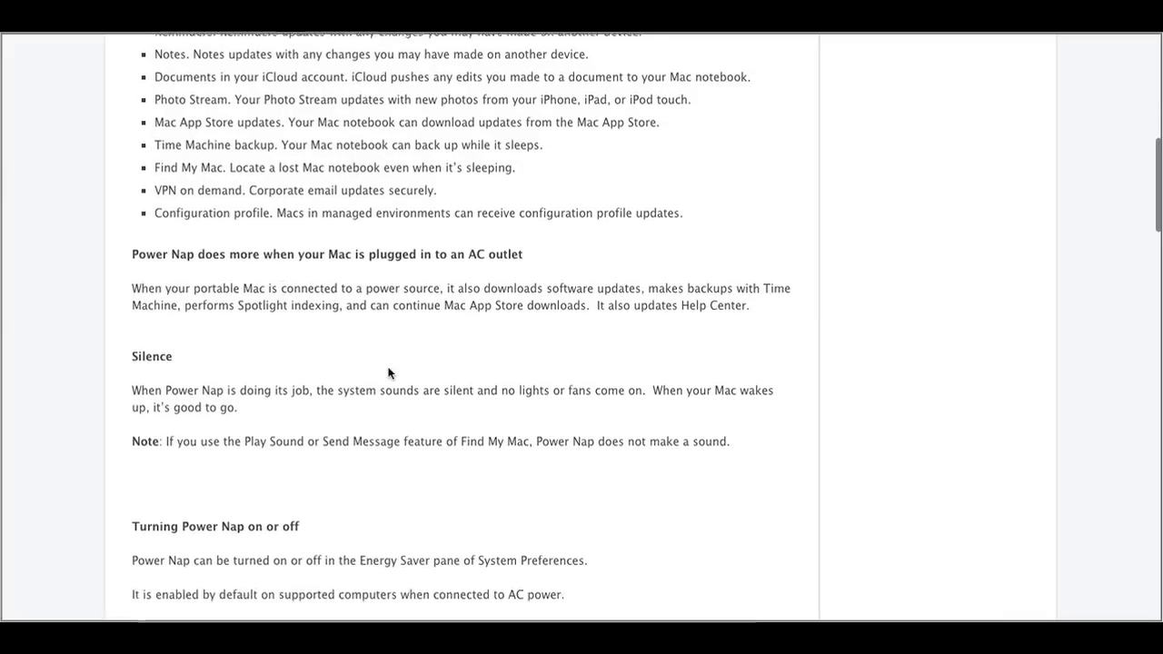
scroll(down, 3)
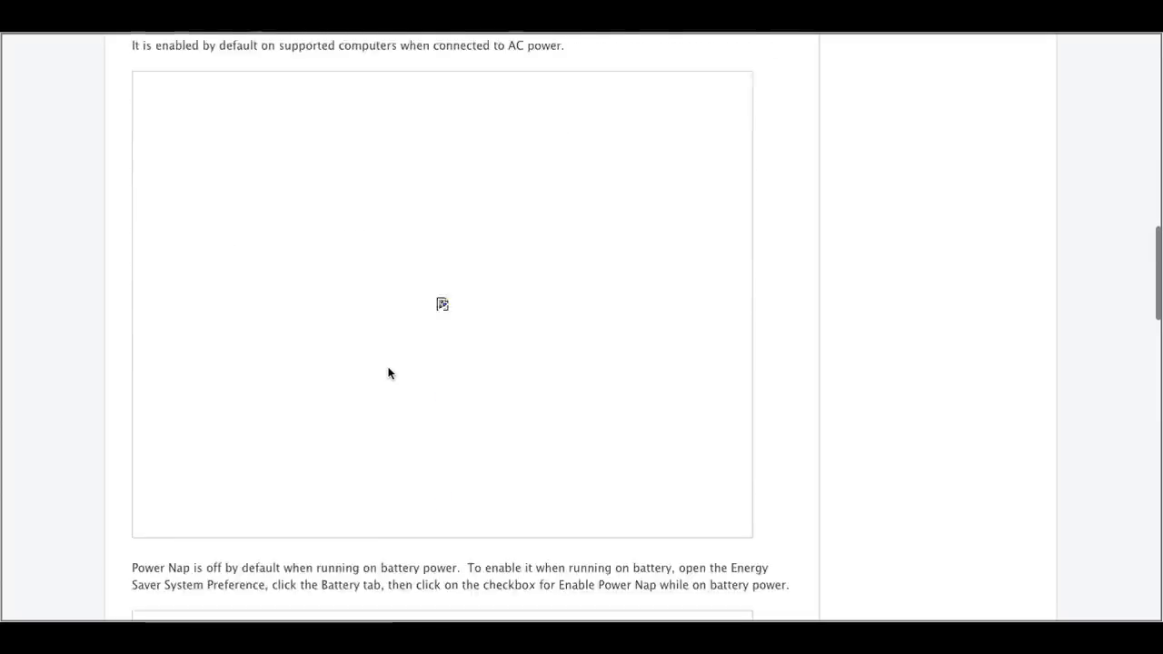
scroll(down, 3)
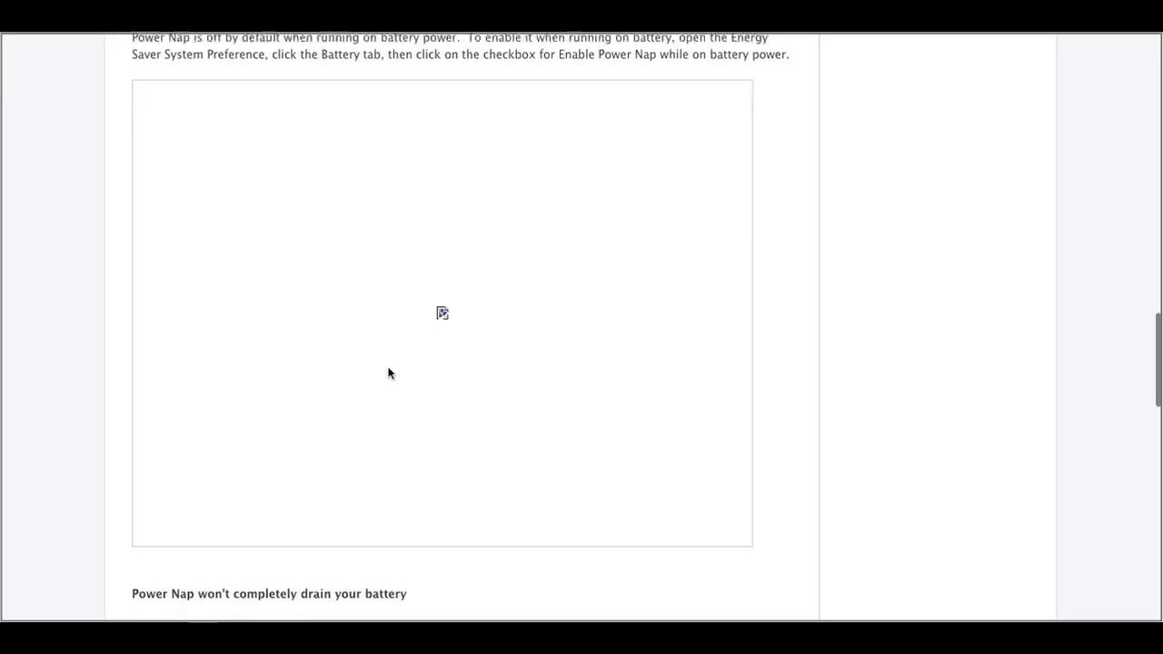
scroll(down, 3)
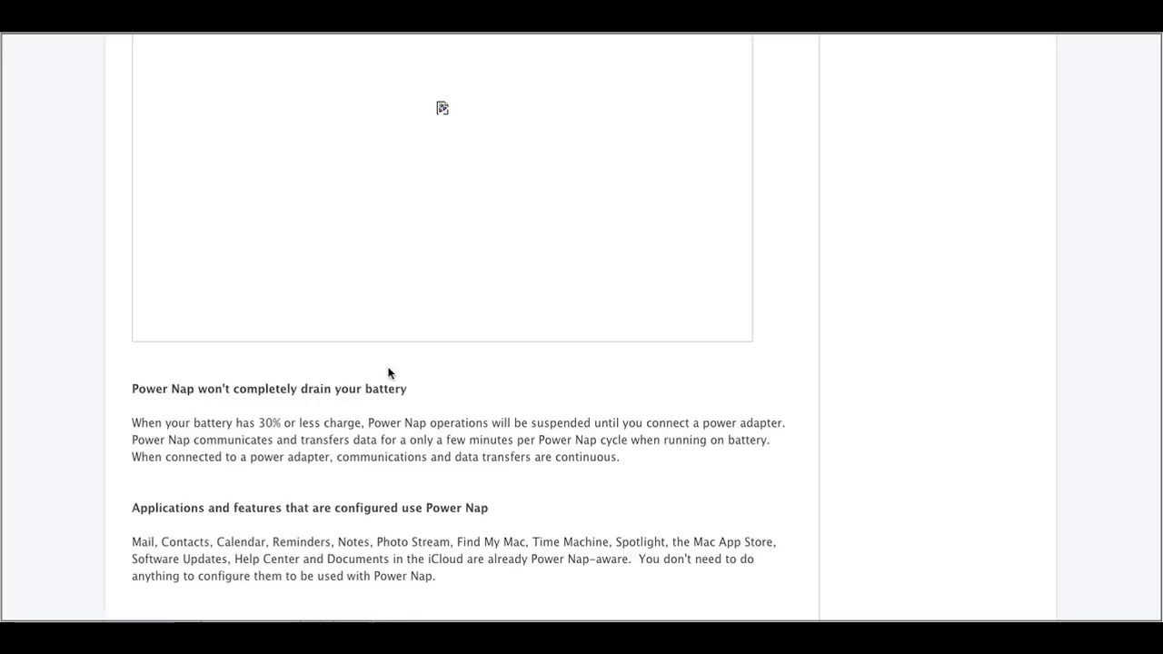
scroll(down, 3)
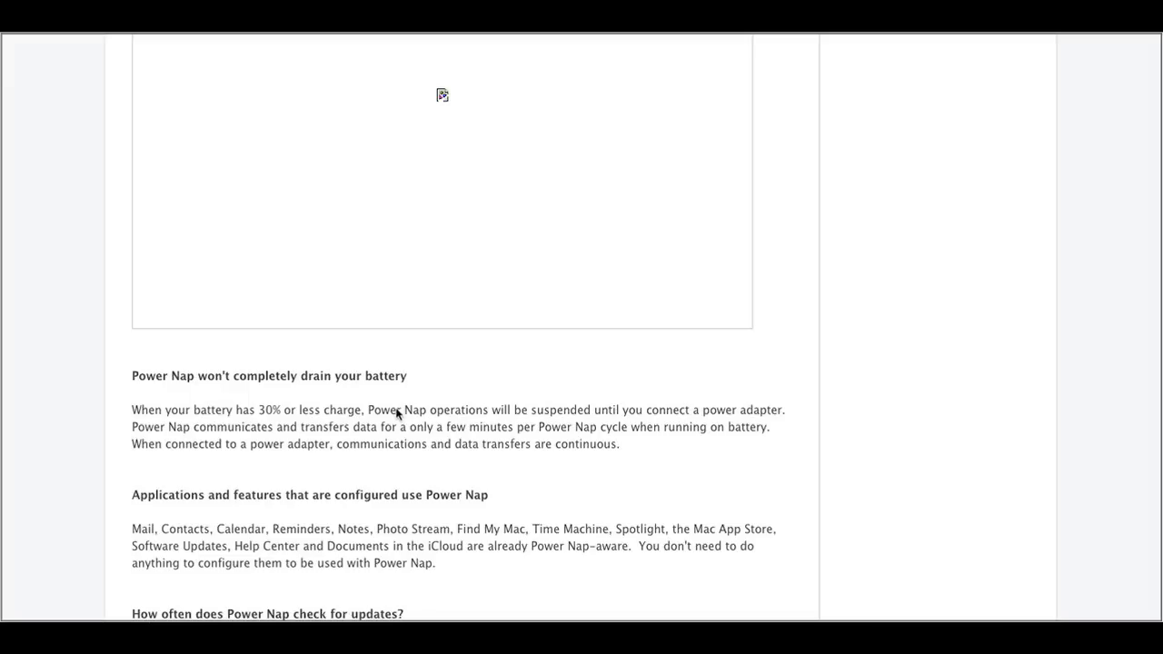
scroll(down, 3)
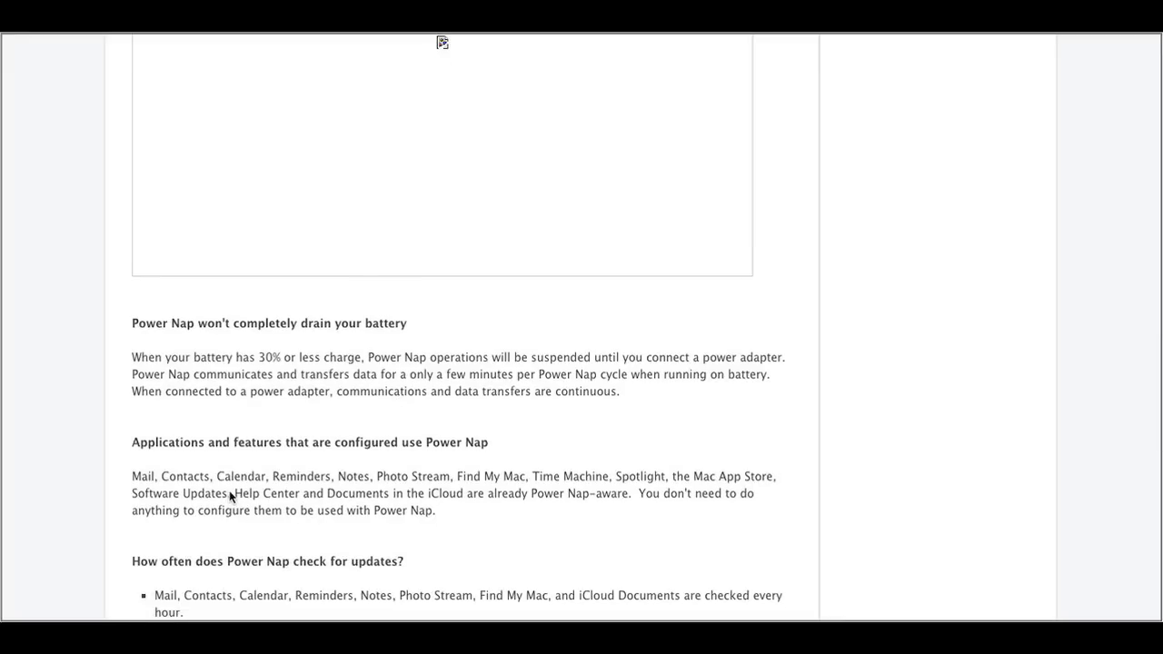
scroll(down, 3)
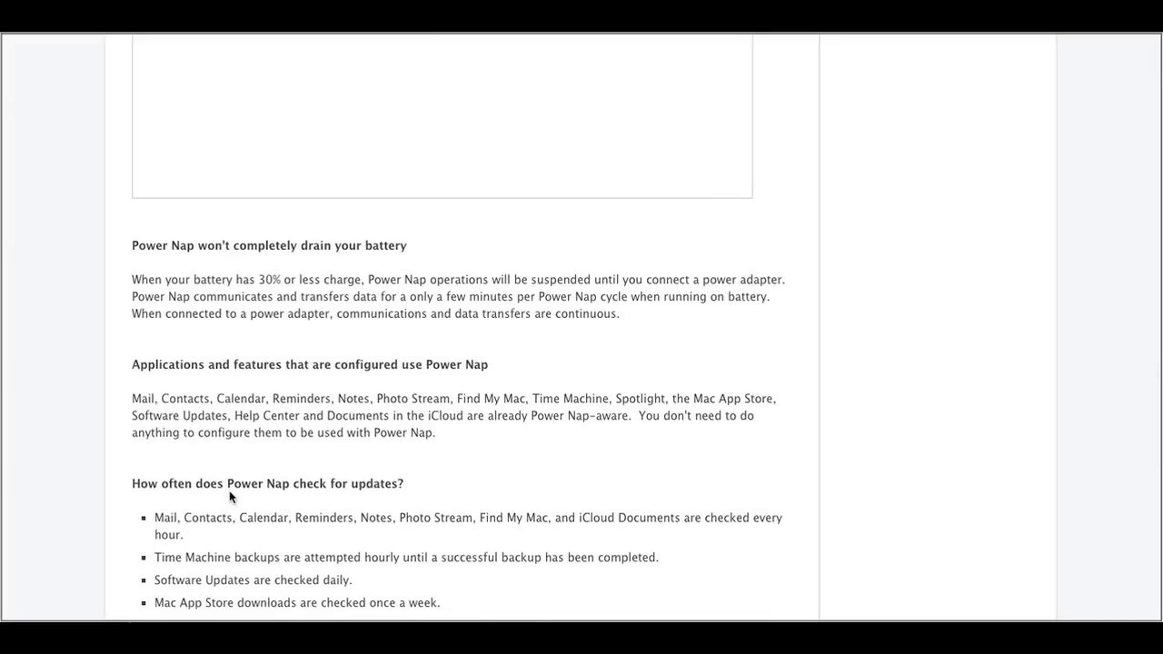
scroll(down, 3)
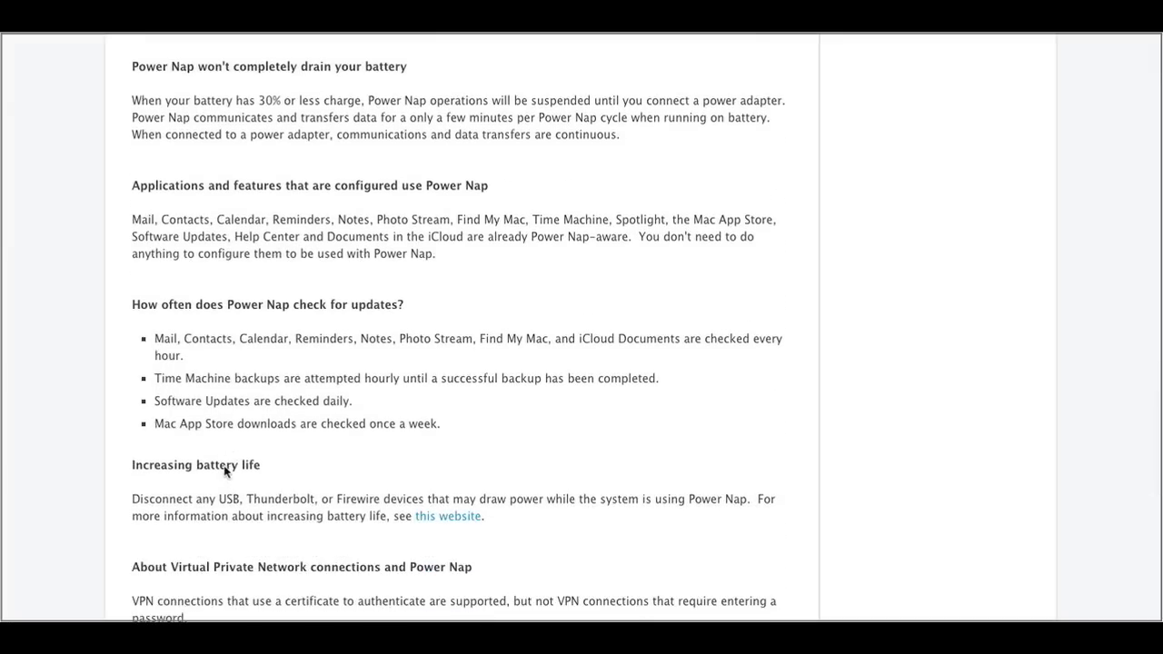
scroll(down, 3)
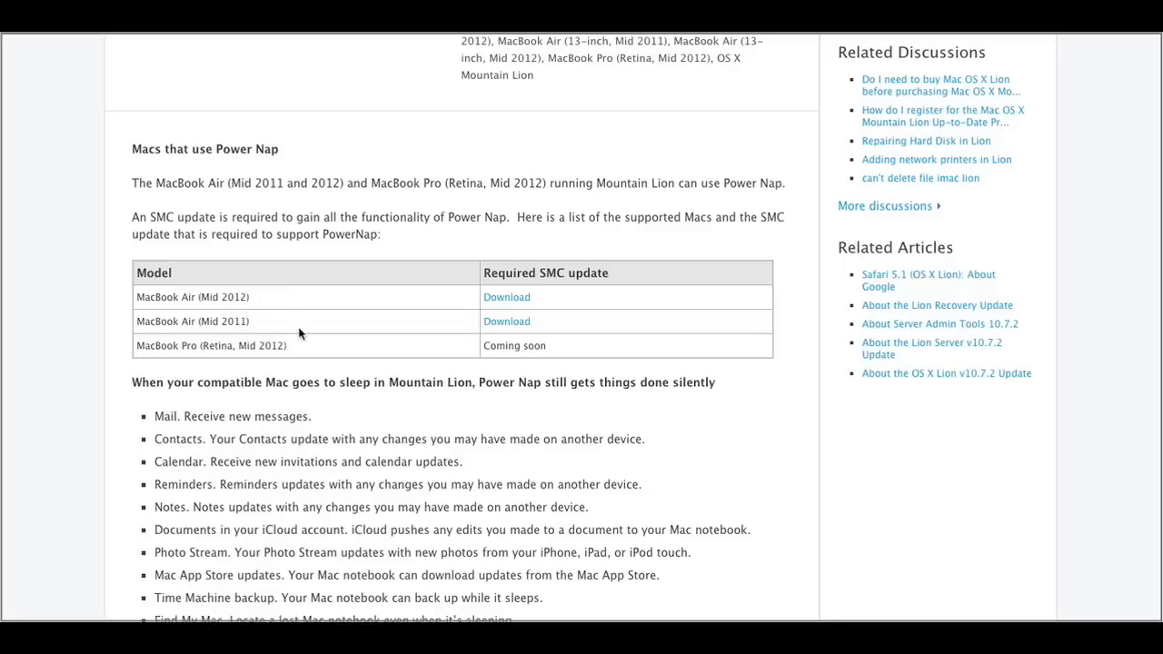
mouse_move(355, 319)
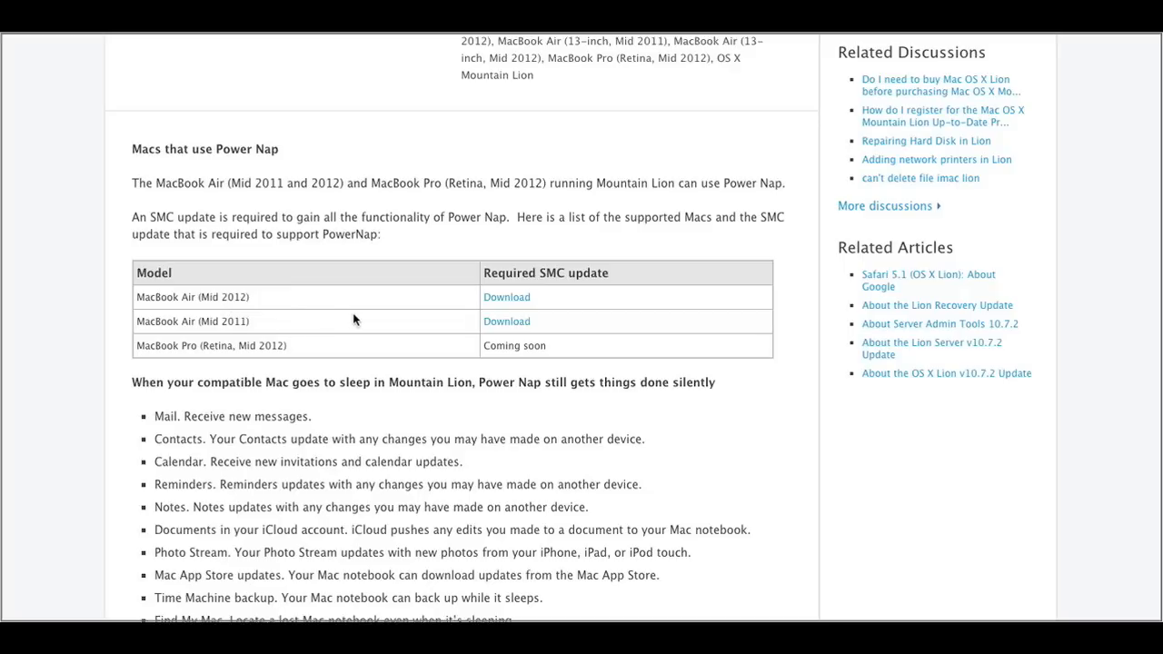
mouse_move(496, 304)
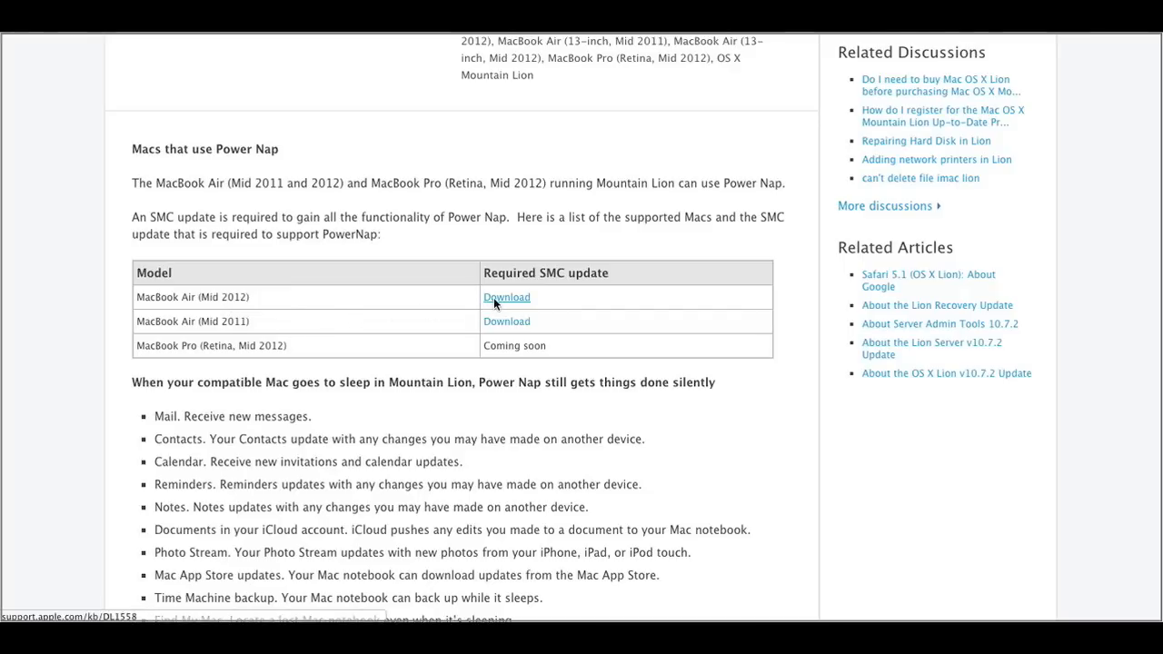
Open the SMC Update v1.5 download for MacBook Air (Mid 2012) from the table.
click(506, 297)
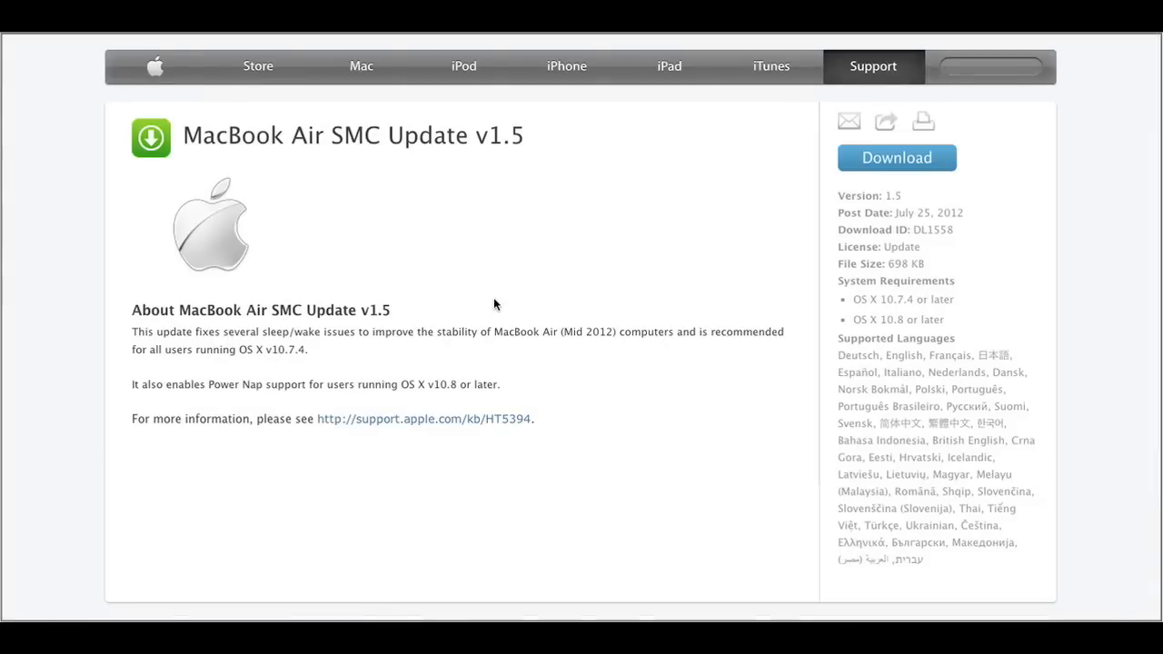
mouse_move(903, 167)
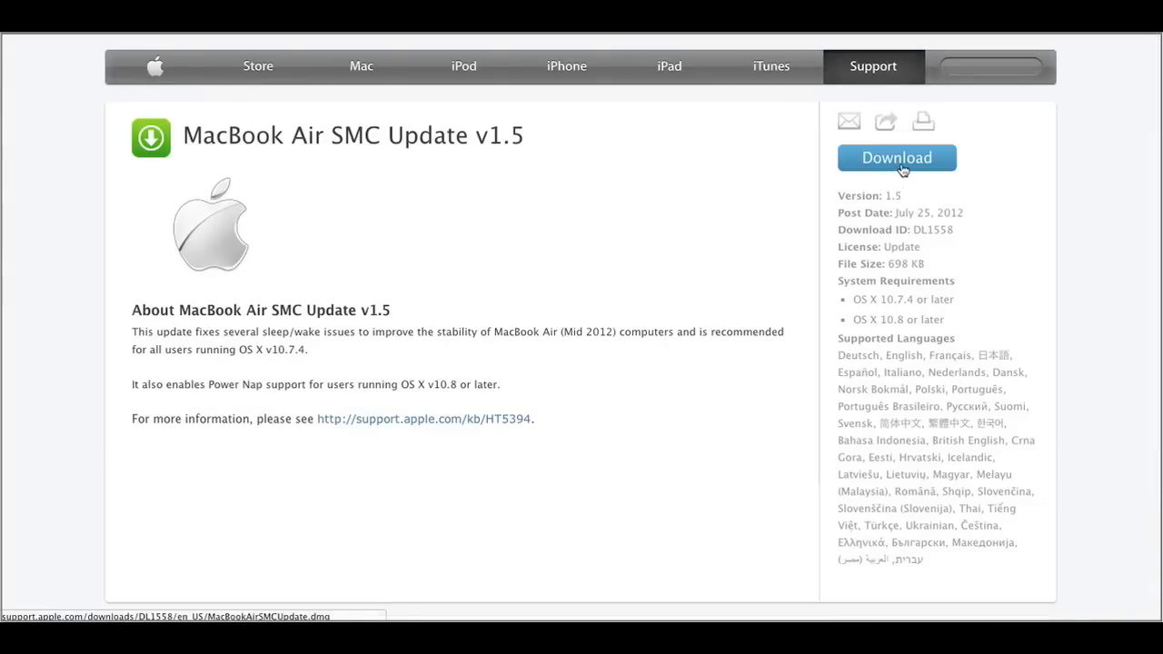